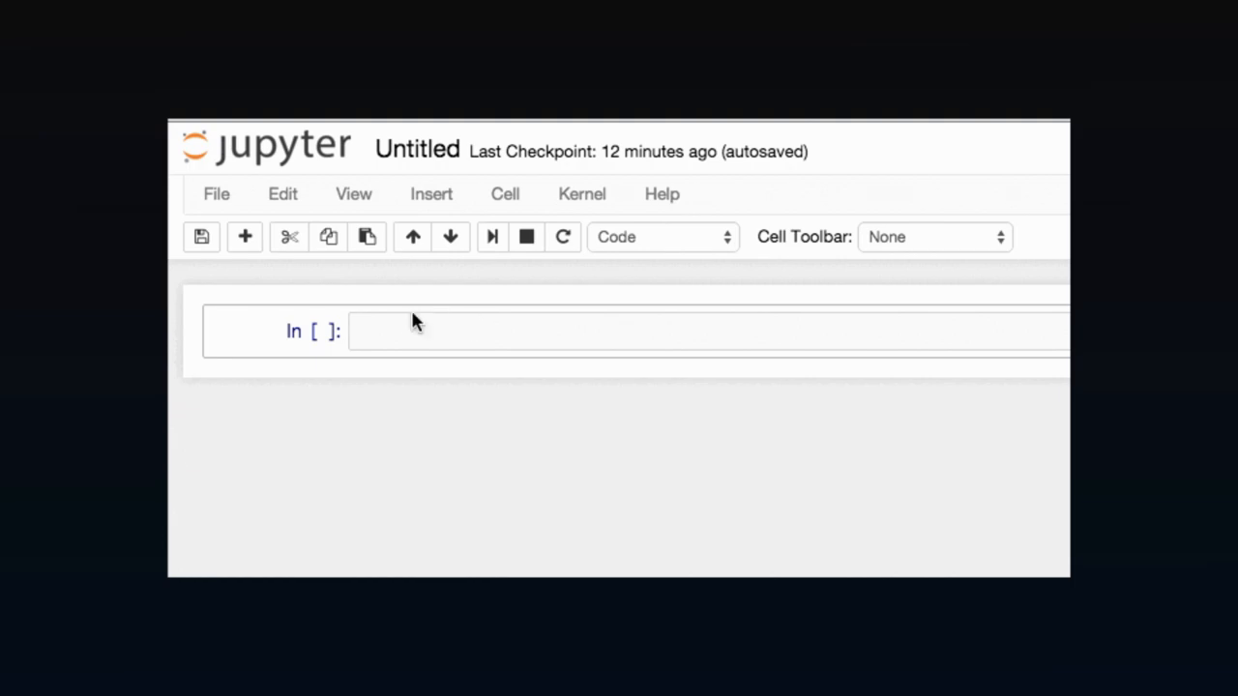
pyautogui.write('1')
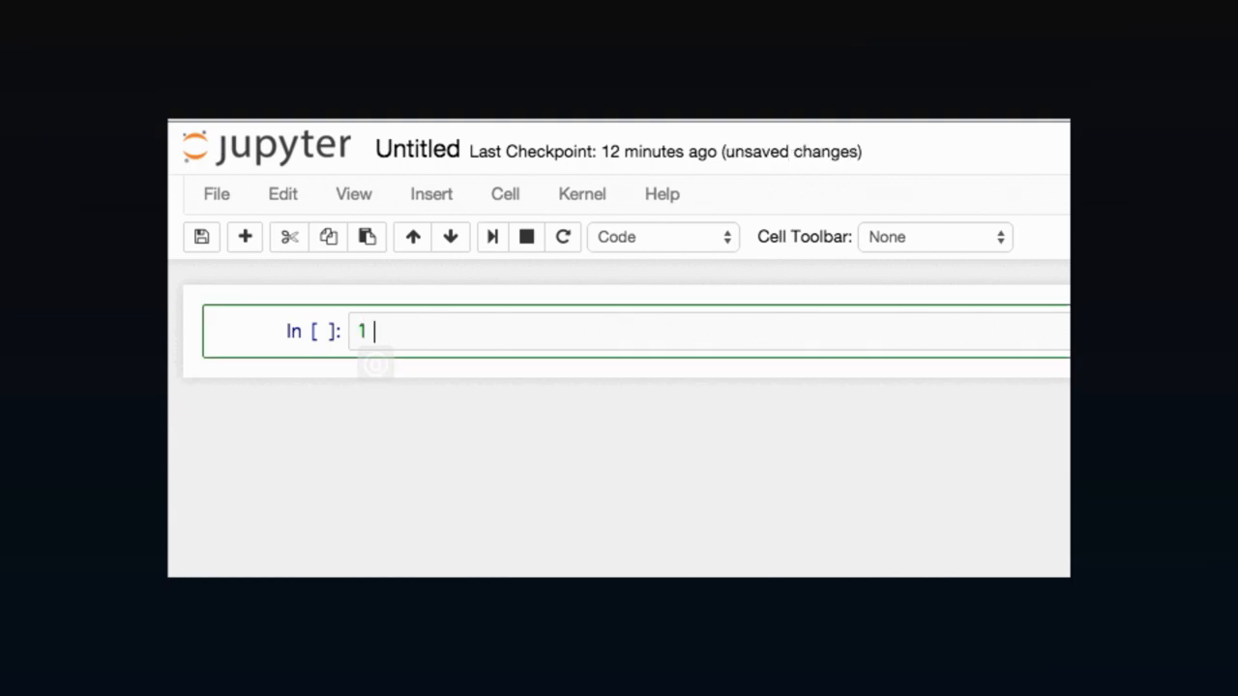
pyautogui.write('+ 1')
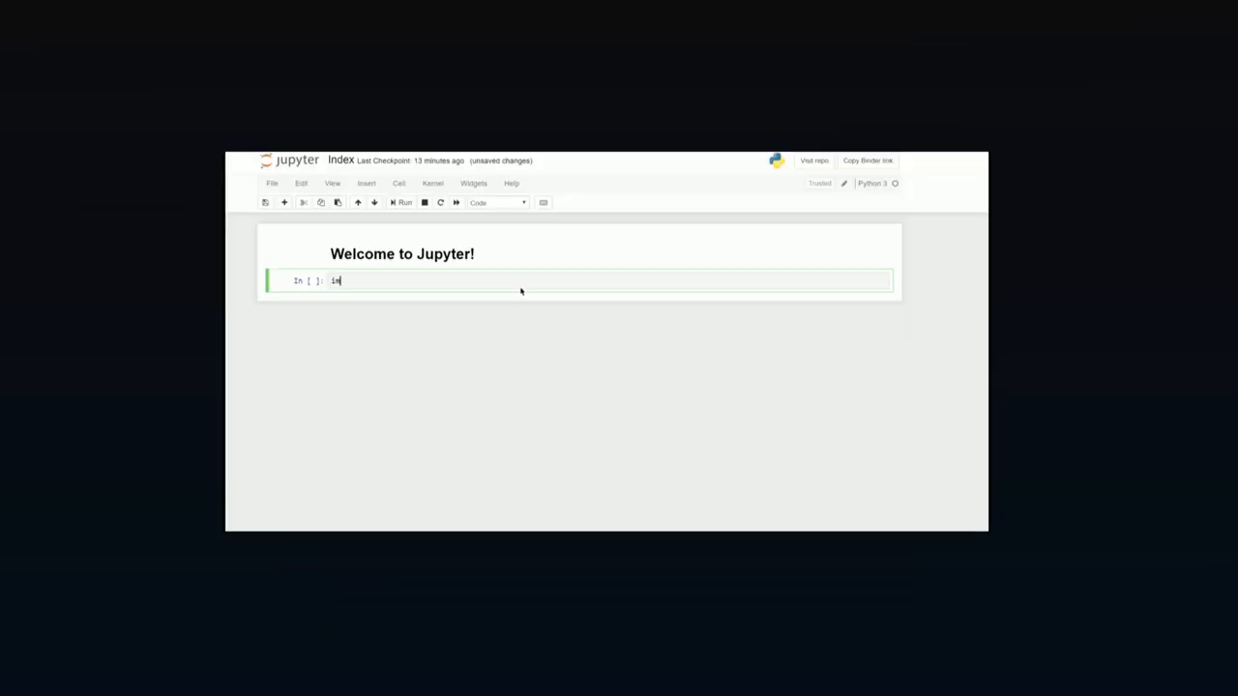
pyautogui.write('mport nu')
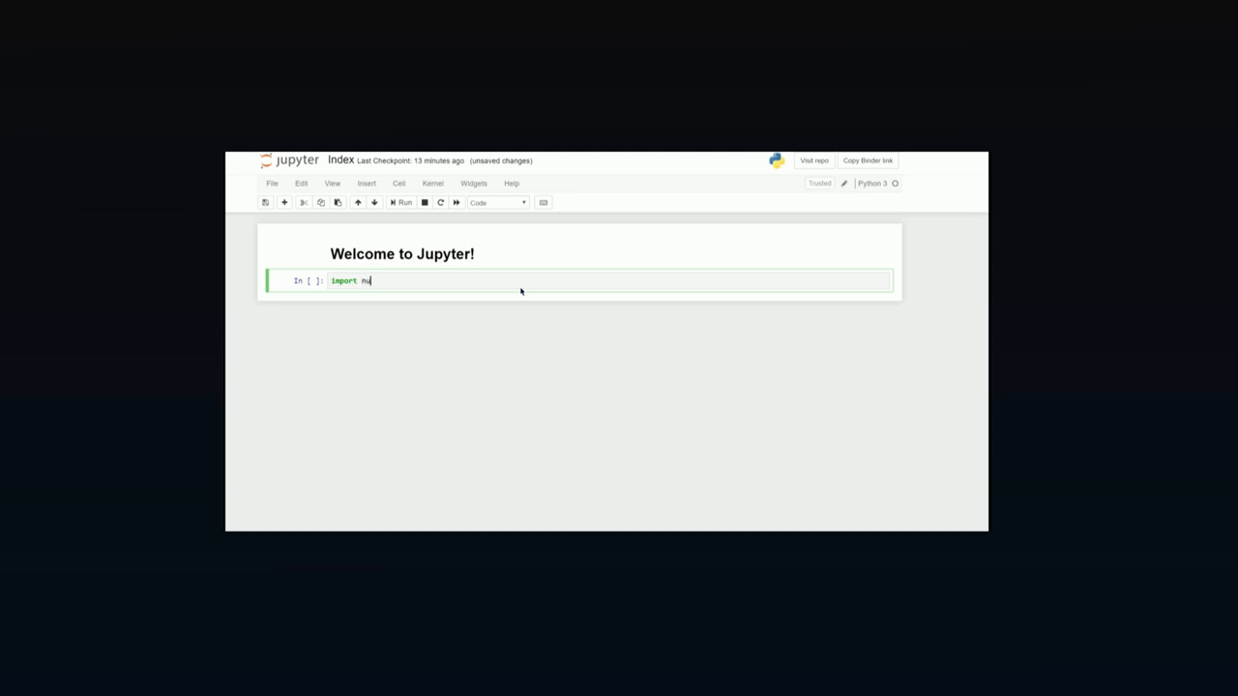